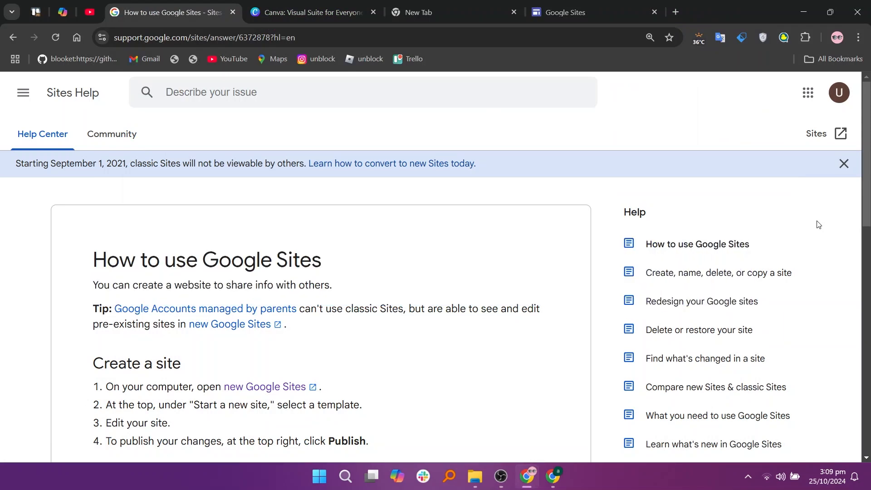
Switch to the Canva tab and scroll through its AI and collaboration features.
scroll(down, 3)
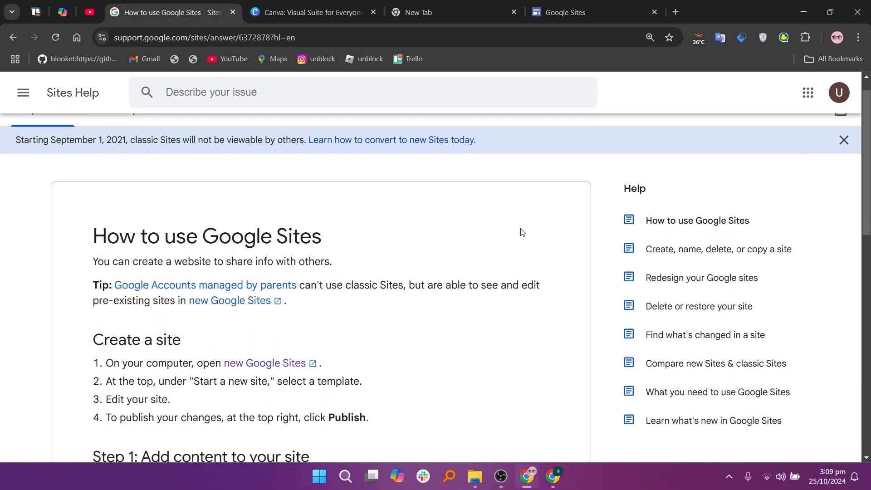
scroll(down, 3)
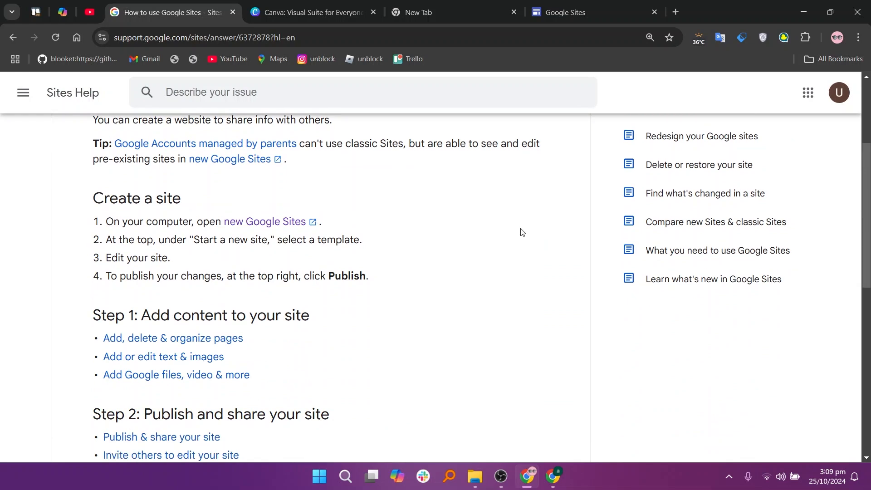
scroll(down, 3)
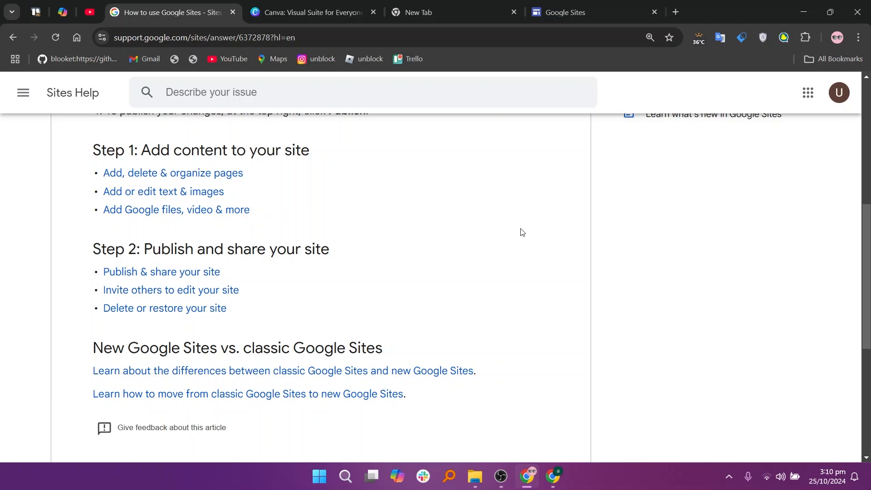
mouse_move(516, 184)
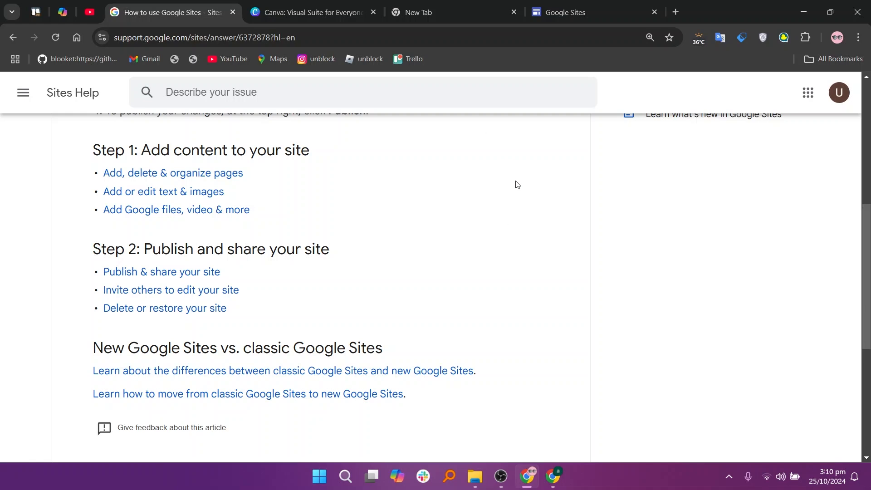
click(311, 12)
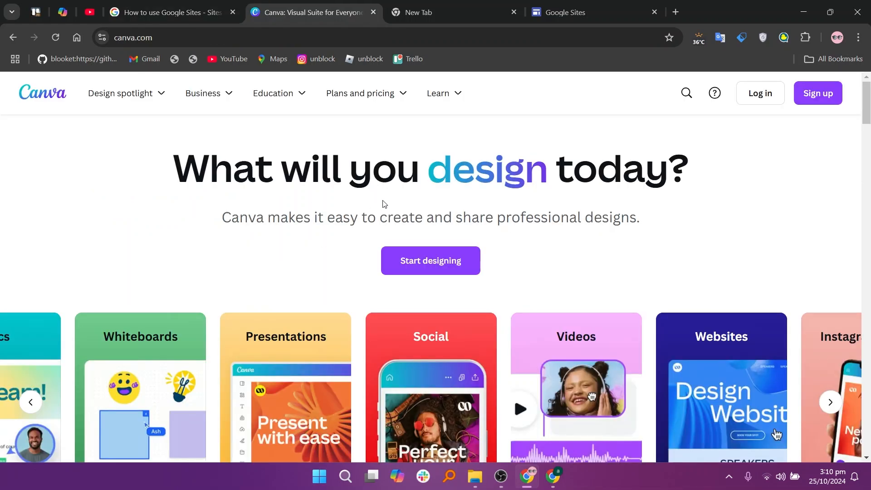
scroll(down, 3)
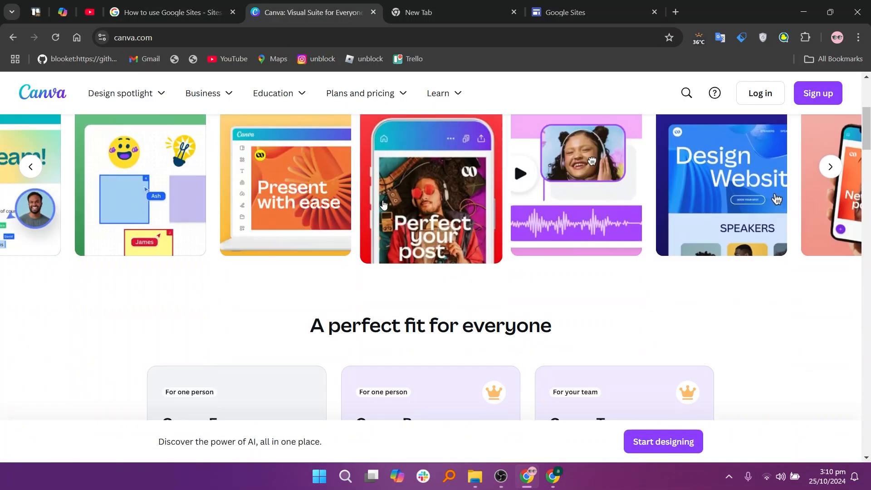
scroll(down, 3)
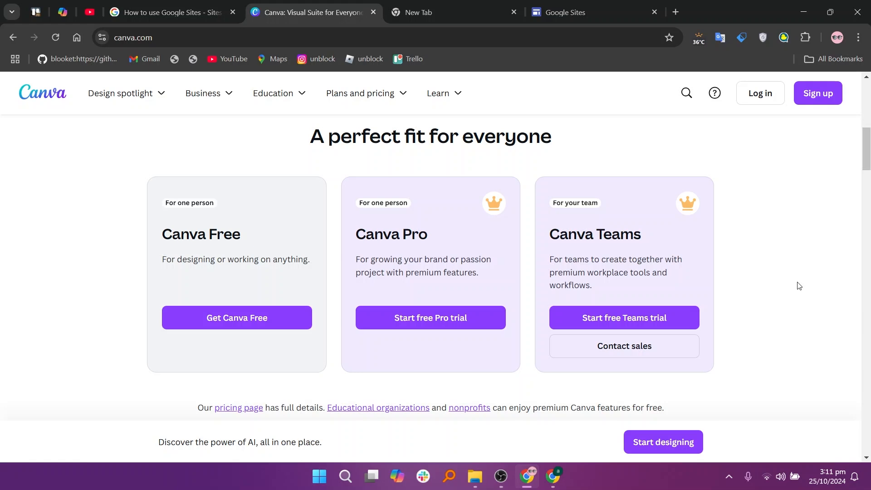
scroll(down, 3)
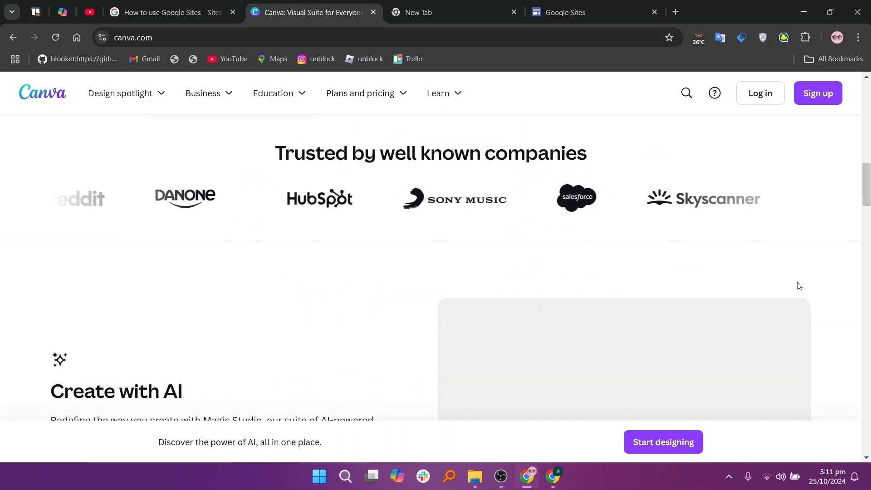
scroll(down, 3)
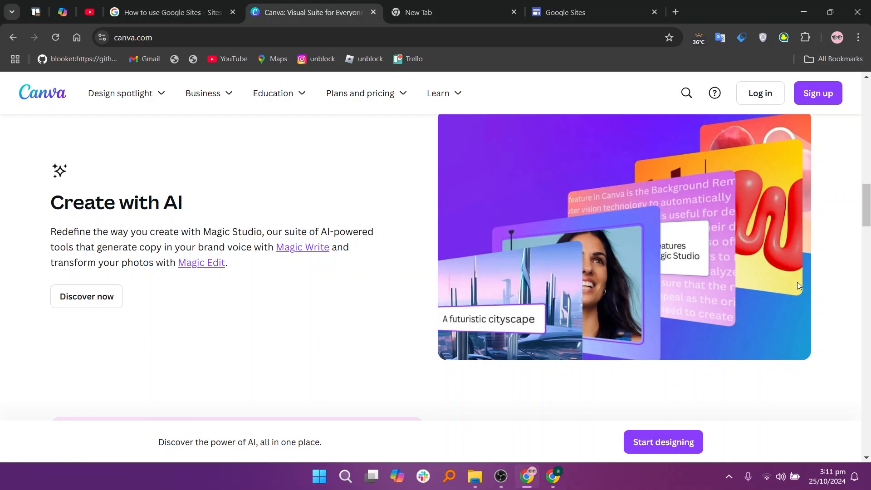
Scroll the Canva homepage to the footer and open the Plans and pricing menu.
scroll(down, 3)
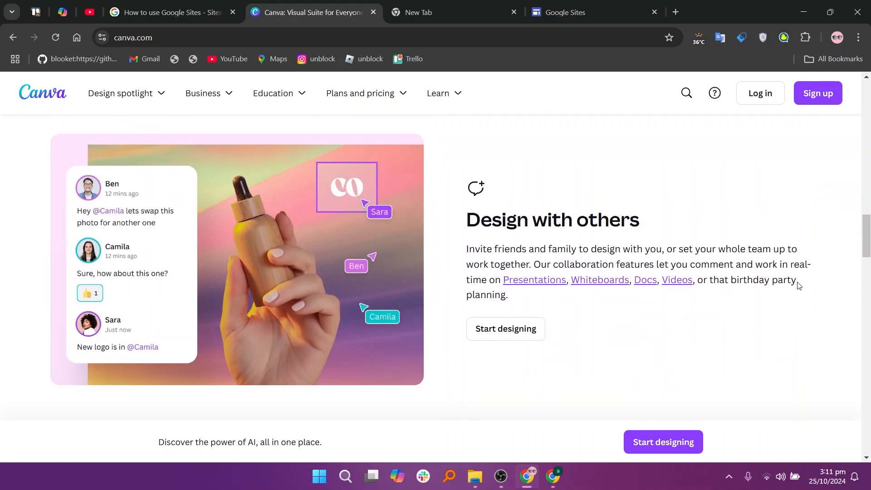
scroll(down, 3)
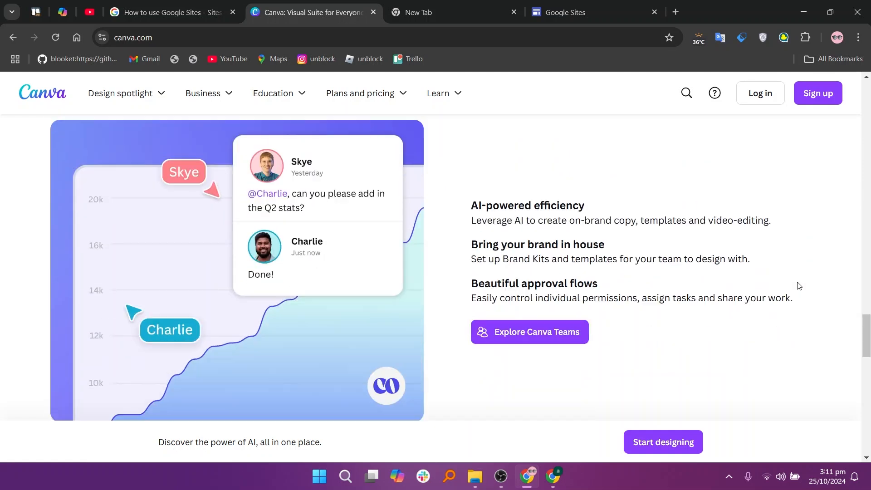
scroll(down, 3)
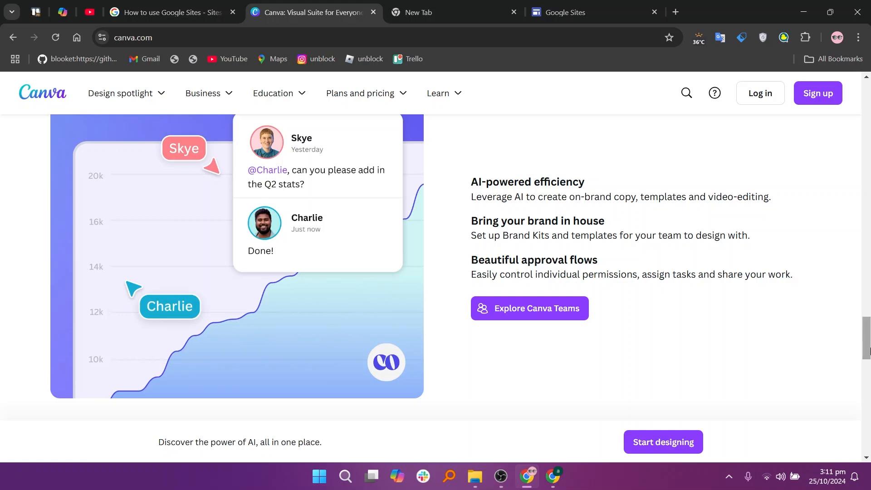
scroll(down, 3)
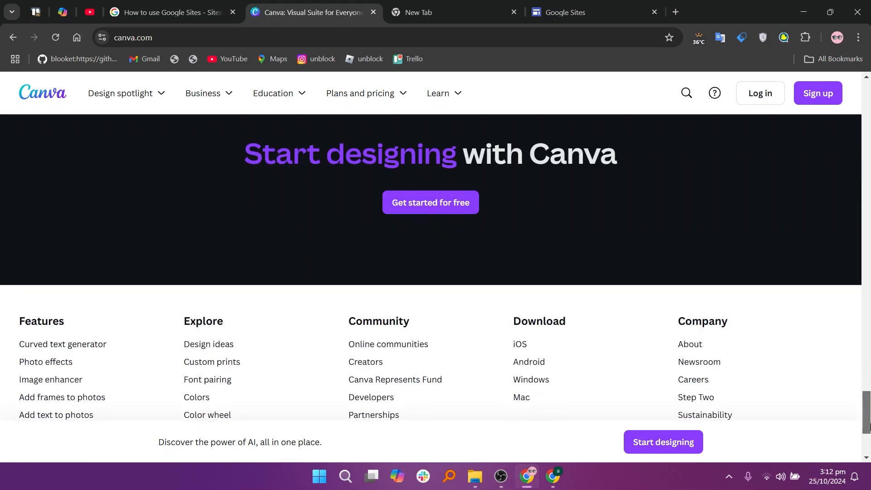
scroll(up, 3)
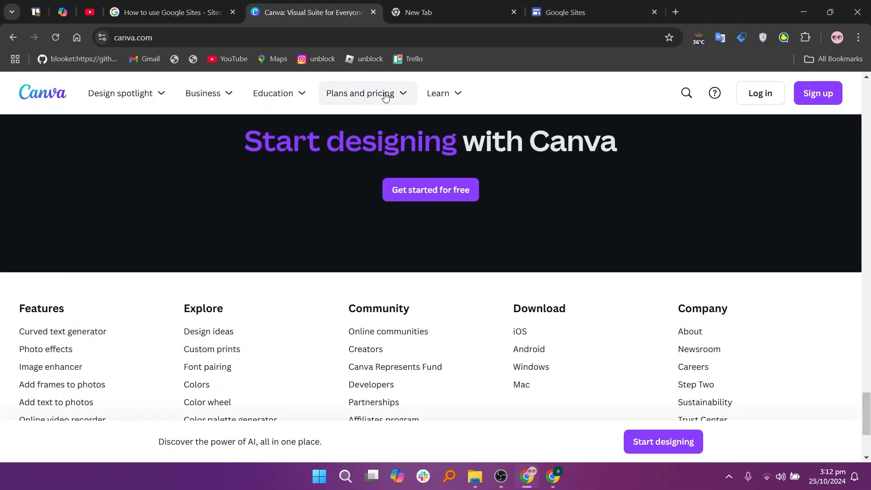
click(362, 92)
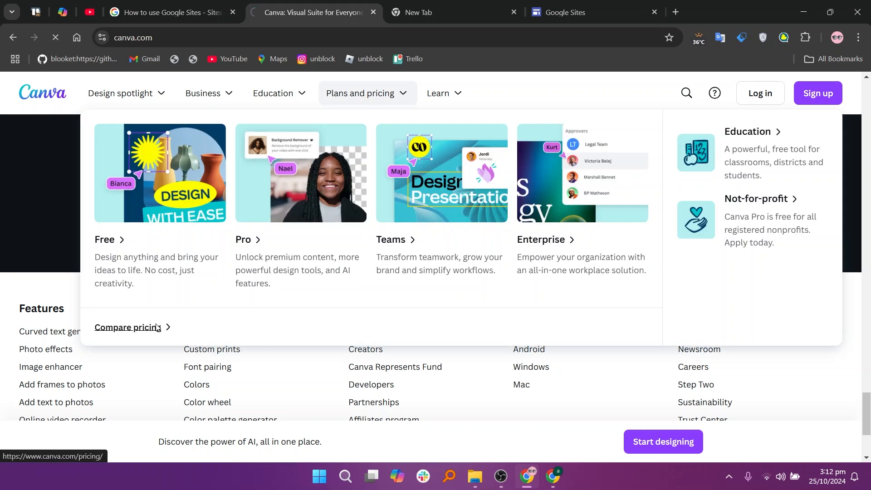
Open Compare pricing, switch to monthly prices (Pro US$6.50, Teams US$5), and view plan features.
click(128, 327)
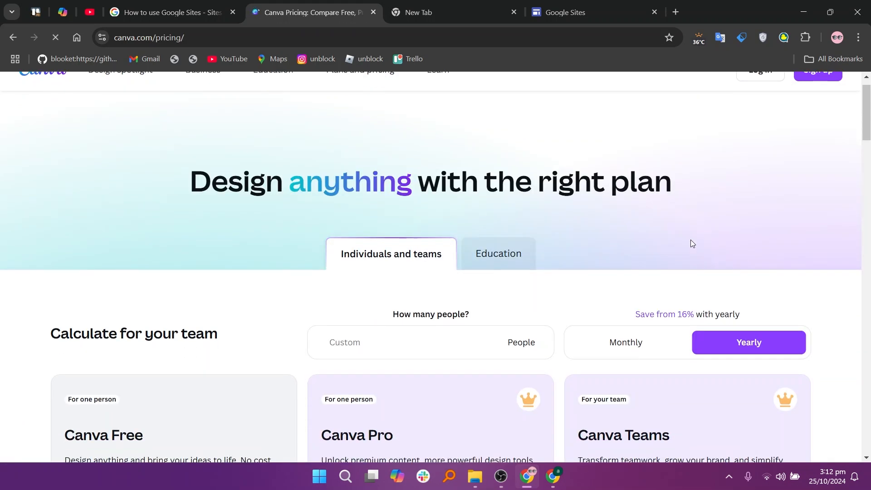
scroll(down, 3)
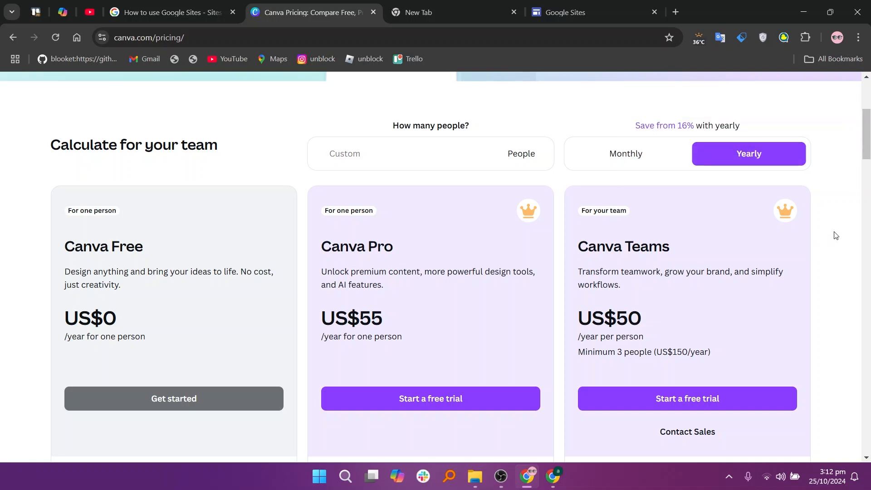
click(624, 154)
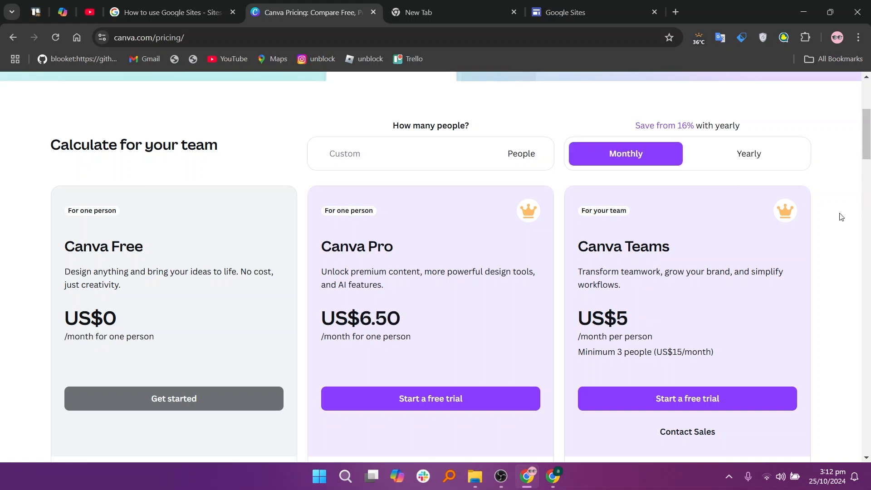
mouse_move(839, 221)
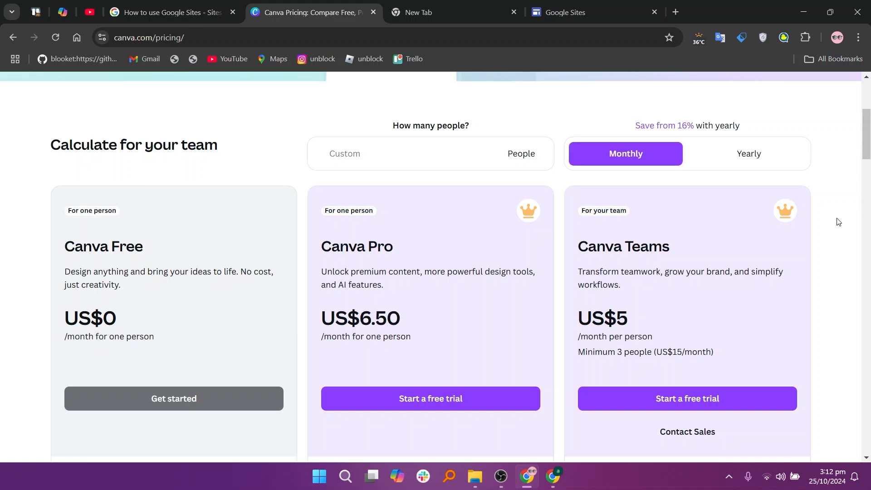
scroll(down, 3)
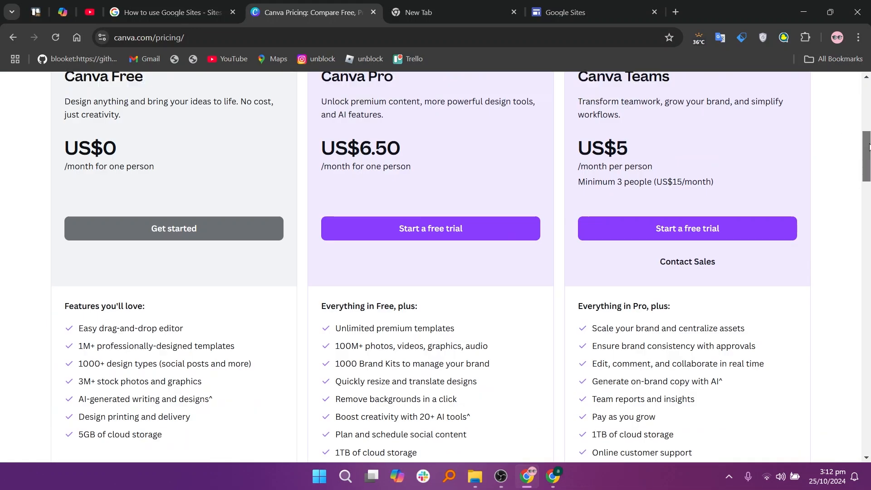